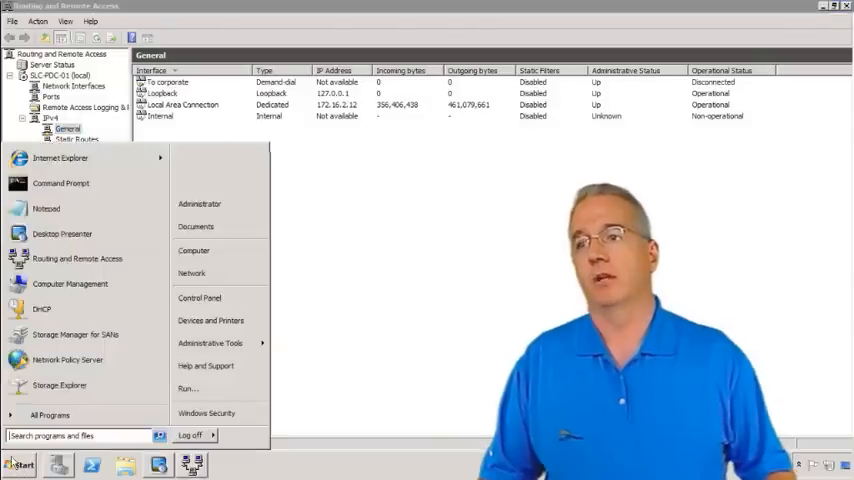
Browse Network Interfaces and IPv4 General, then start a New Static Route under IPv4 Static Routes.
left_click(60, 184)
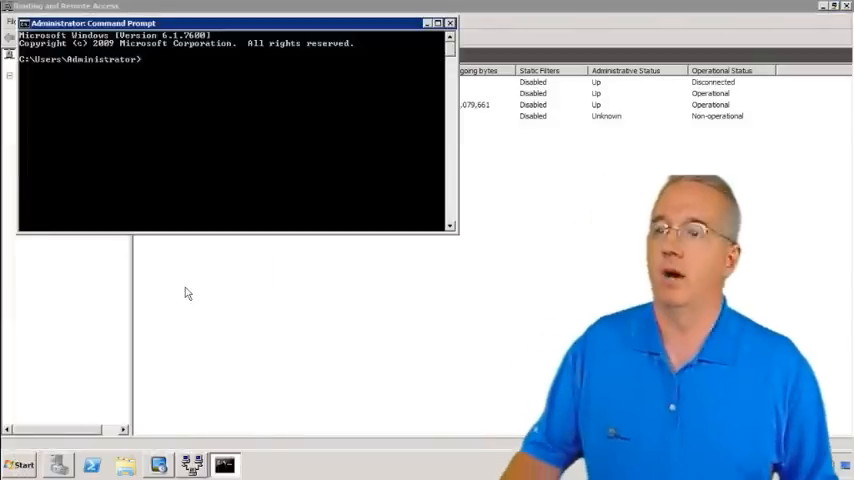
type("ru")
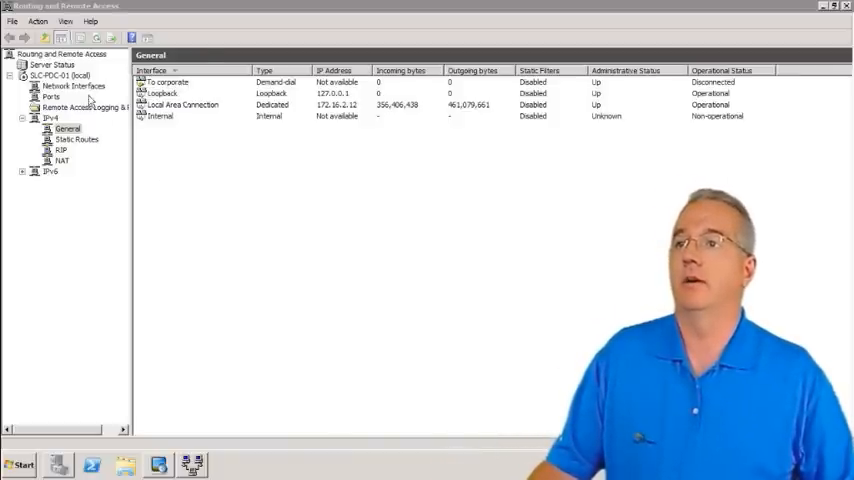
left_click(74, 86)
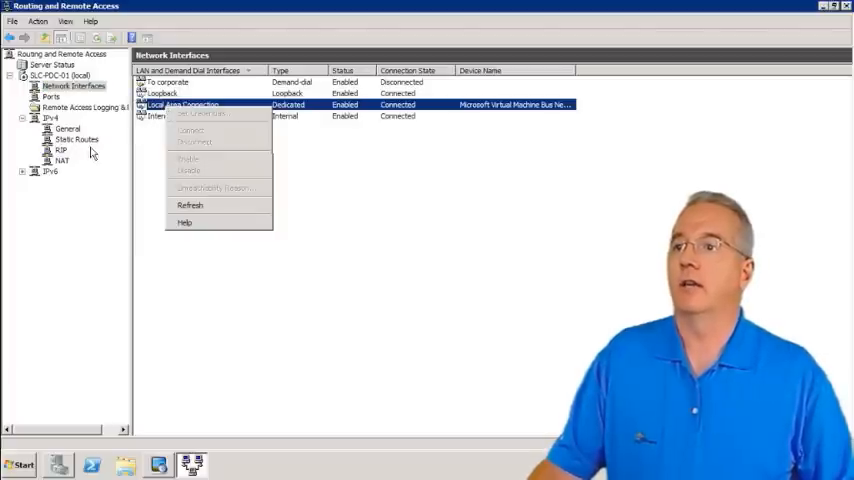
left_click(68, 128)
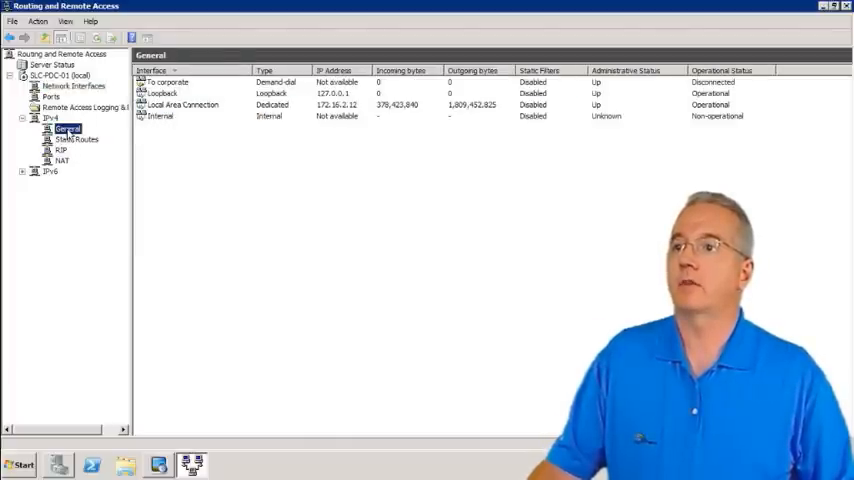
left_click(76, 140)
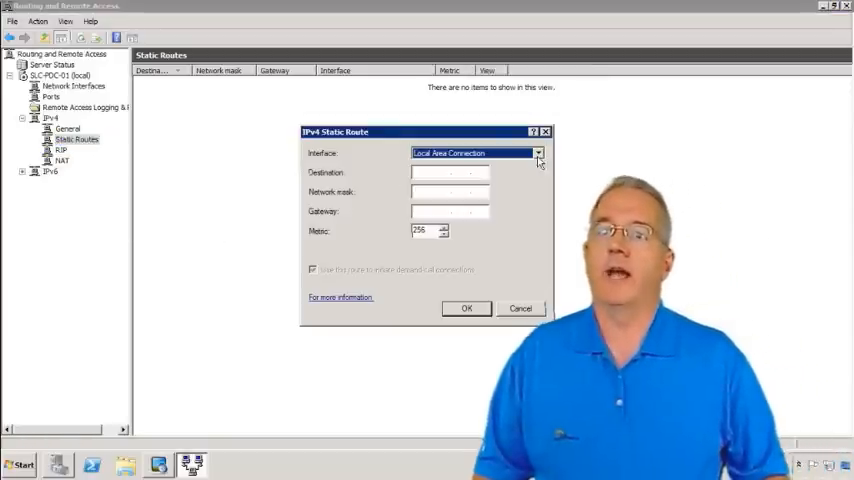
Keep Local Area Connection and enter destination 10.2.0.0, mask 255.255.0.0, gateway 172.16.2.20, metric 256.
left_click(538, 152)
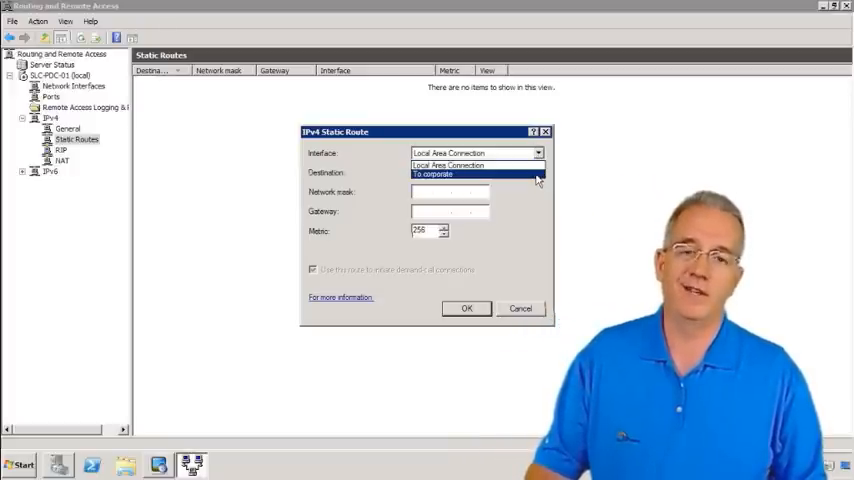
left_click(448, 152)
type("10.2.0.0")
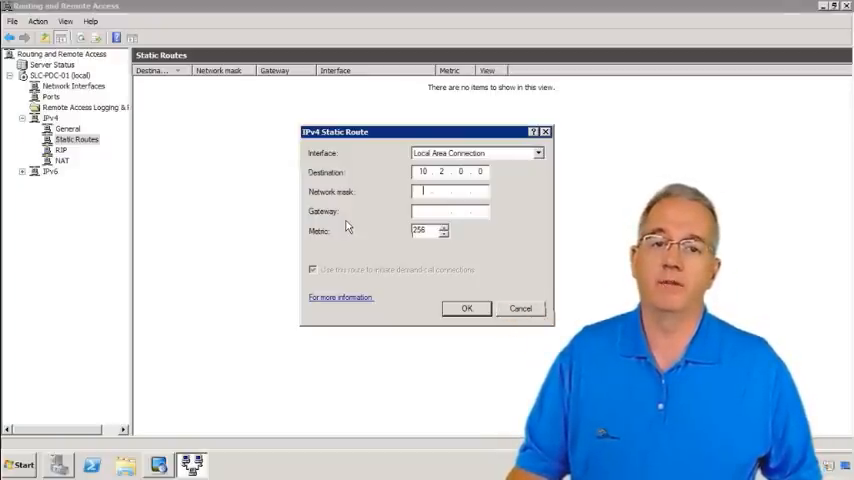
type("20")
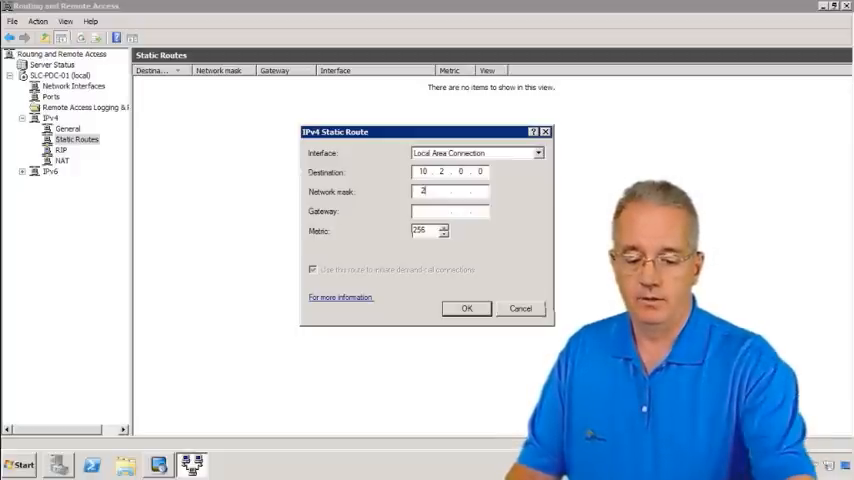
type("255 255")
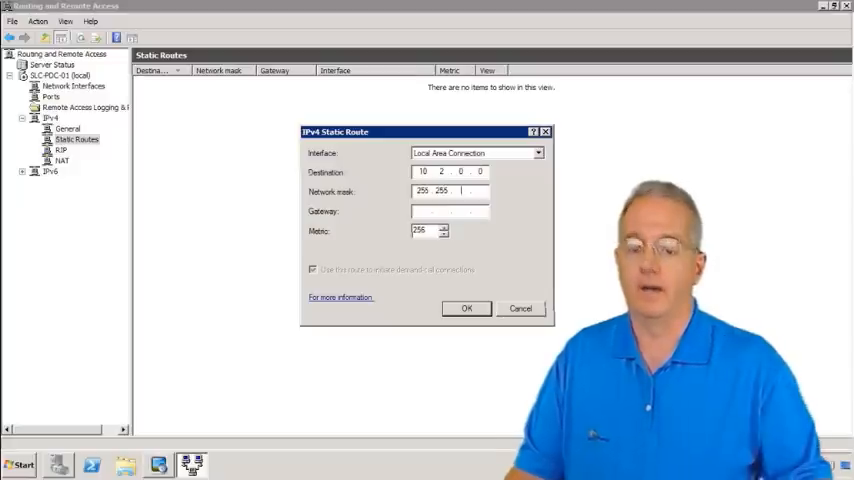
type("0")
left_click(450, 212)
type("172.16.2.35")
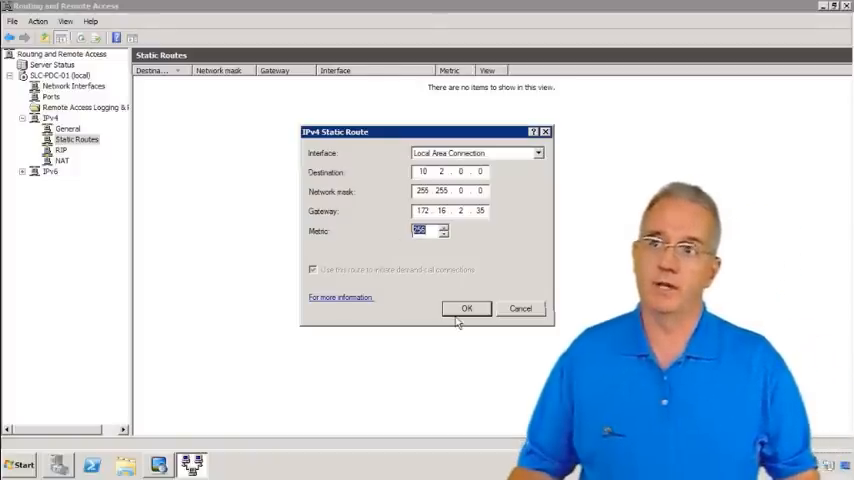
Save the 10.2.0.0 route with OK, then delete it from Static Routes.
left_click(466, 308)
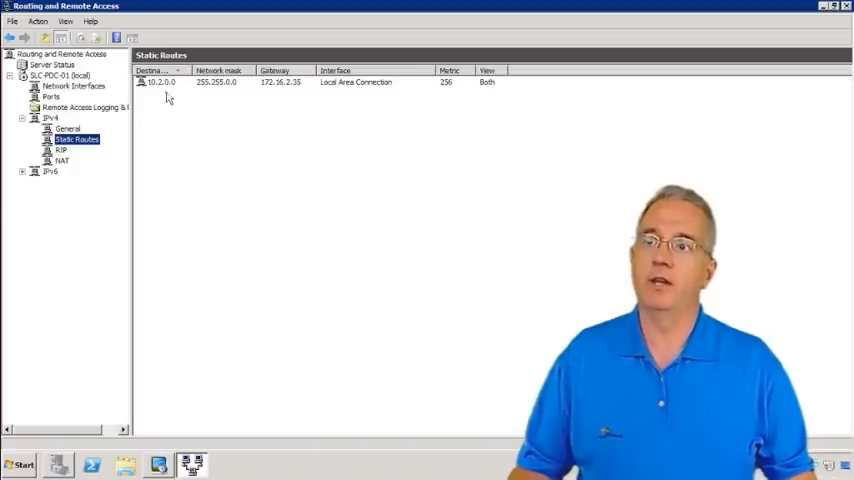
mouse_move(268, 92)
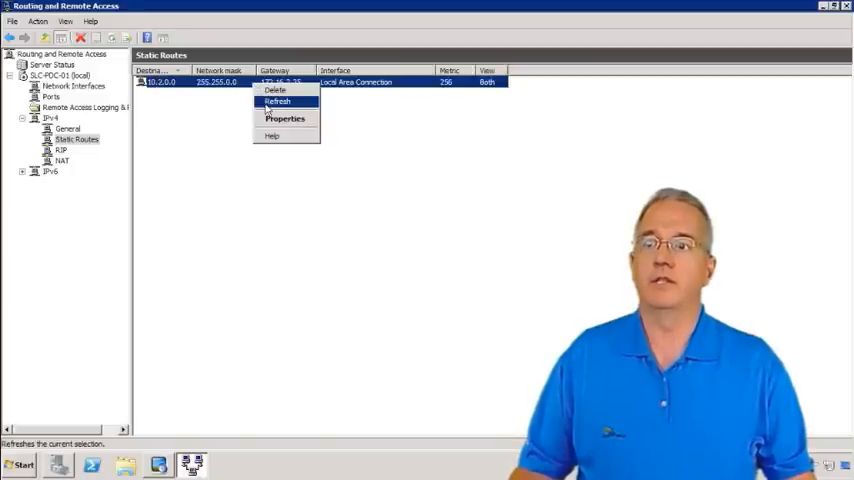
left_click(278, 100)
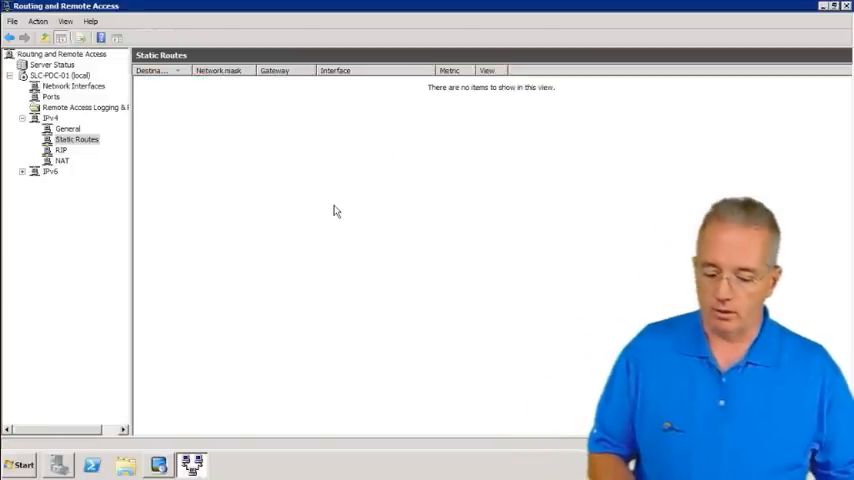